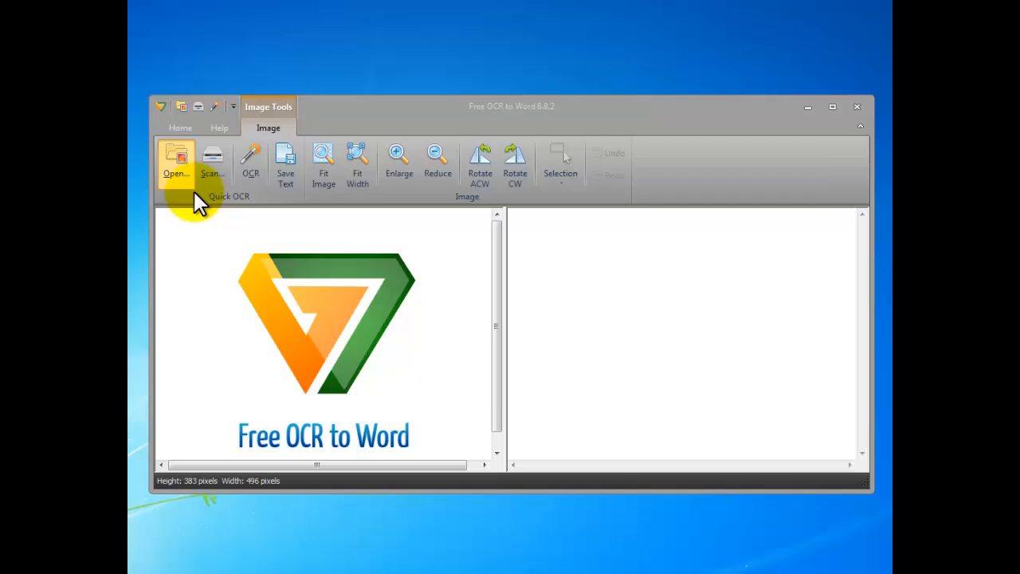
- Load the scanned page image page1output.jpg as the working image
{"action": "left_click", "coordinate": [175, 159]}
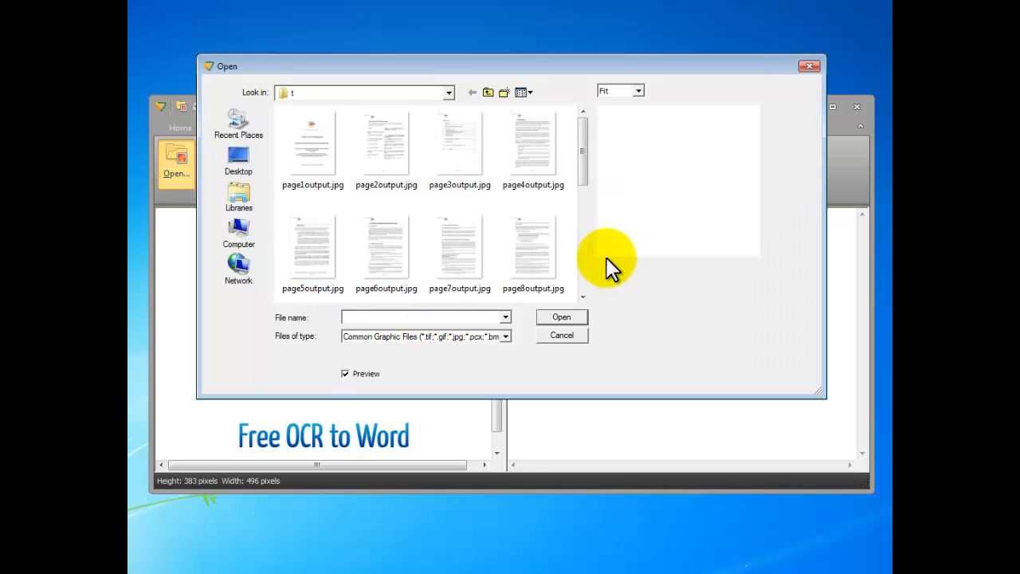
{"action": "left_click", "coordinate": [312, 146]}
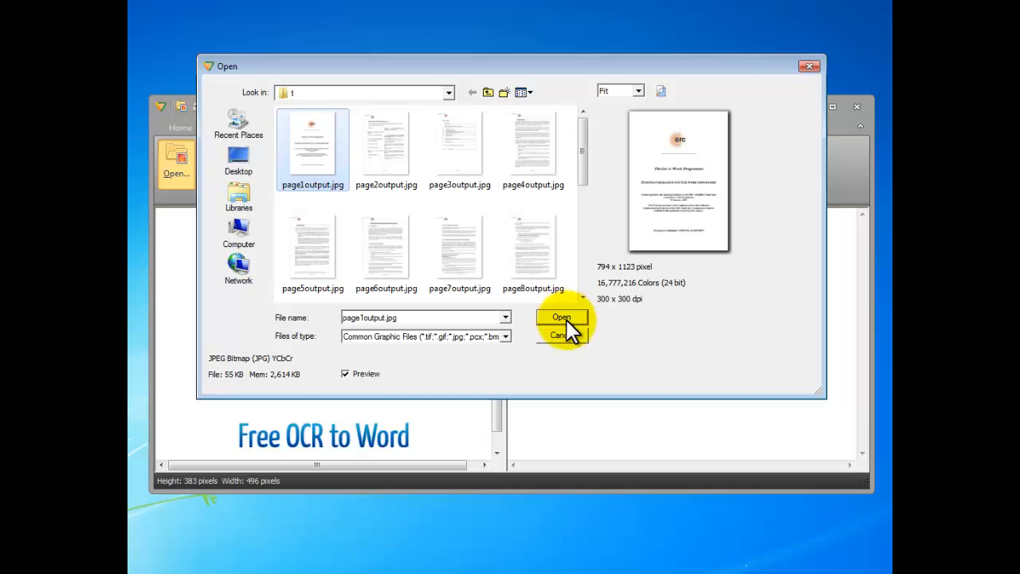
{"action": "left_click", "coordinate": [561, 317]}
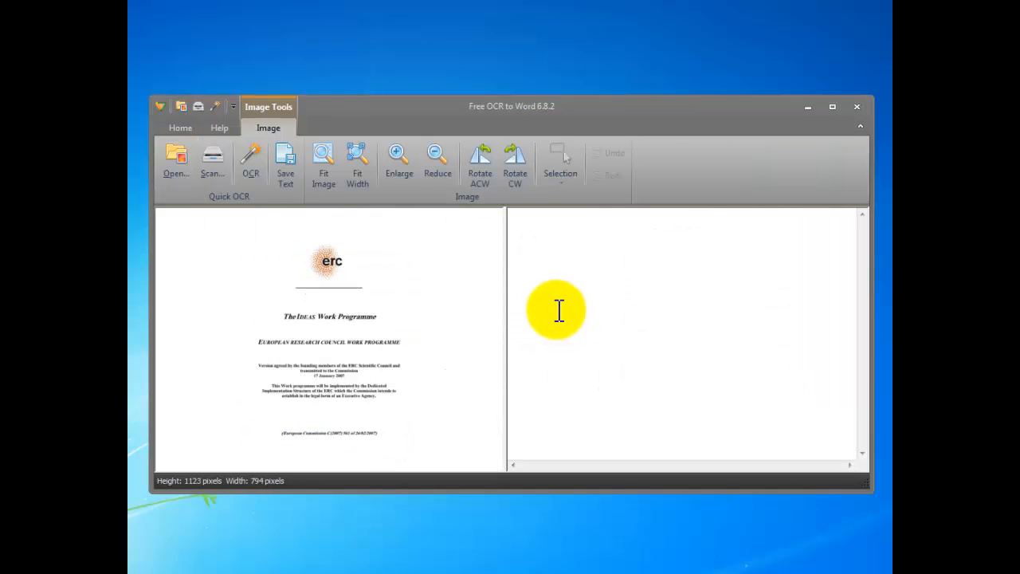
{"action": "mouse_move", "coordinate": [430, 333]}
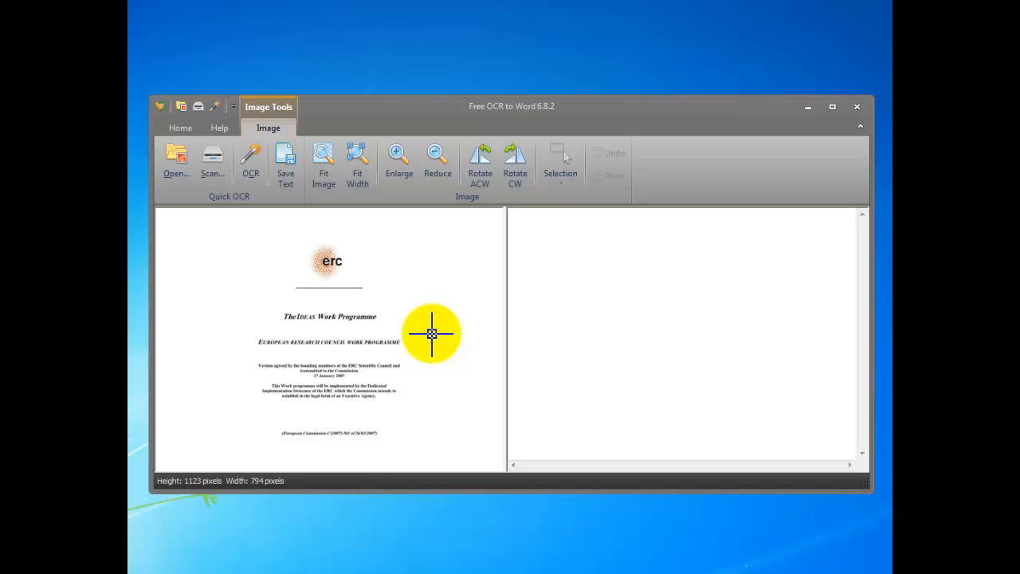
{"action": "mouse_move", "coordinate": [351, 331]}
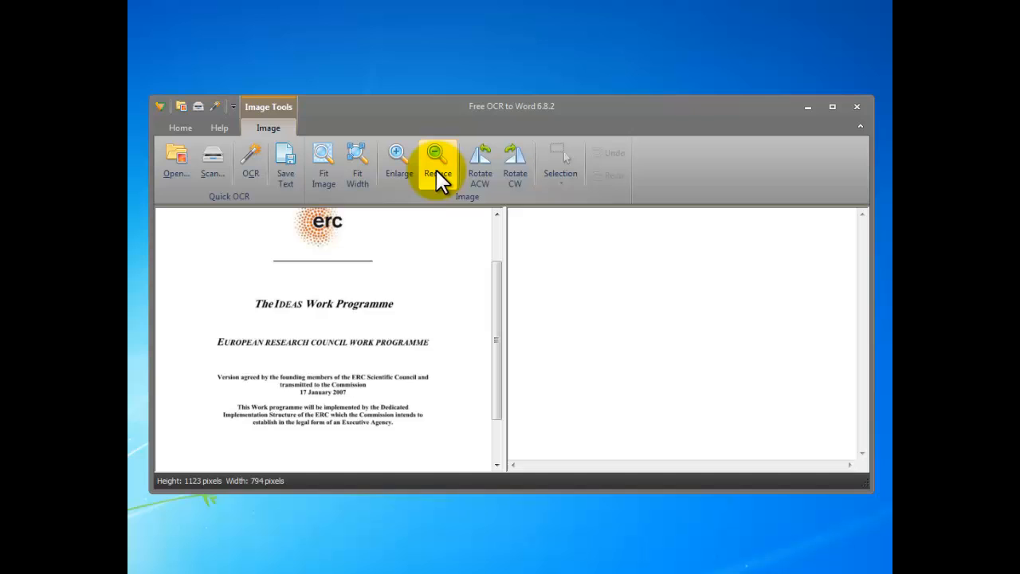
- Enlarge the page and bring the title block into view for selection
{"action": "left_click", "coordinate": [399, 162]}
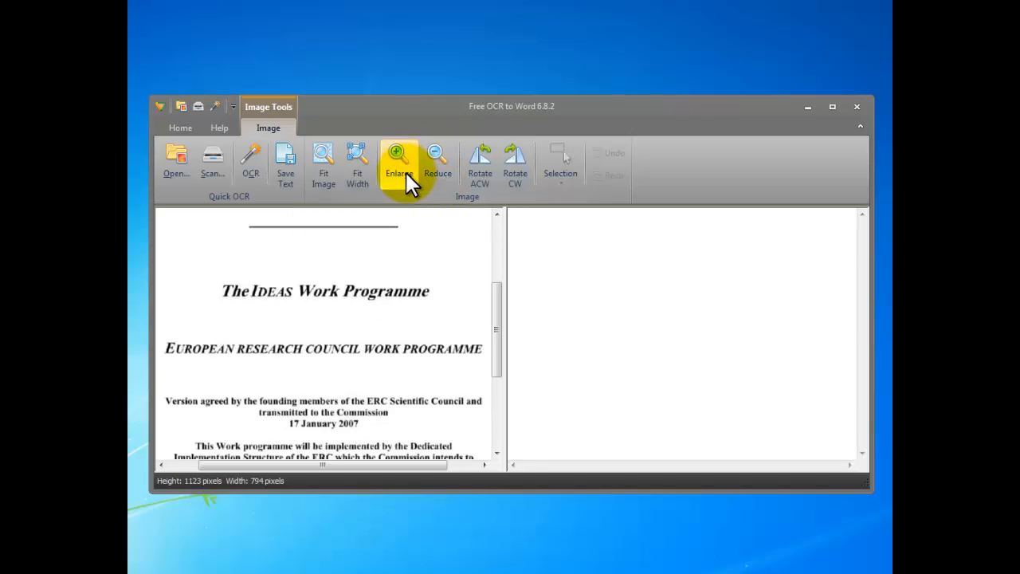
{"action": "scroll", "scroll_direction": "down", "scroll_amount": 3}
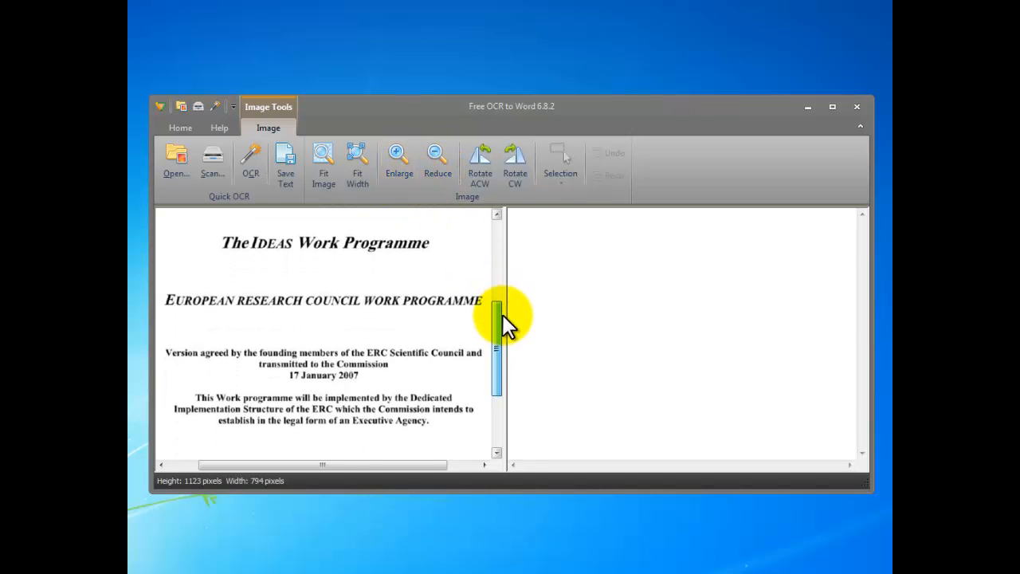
{"action": "mouse_move", "coordinate": [299, 268]}
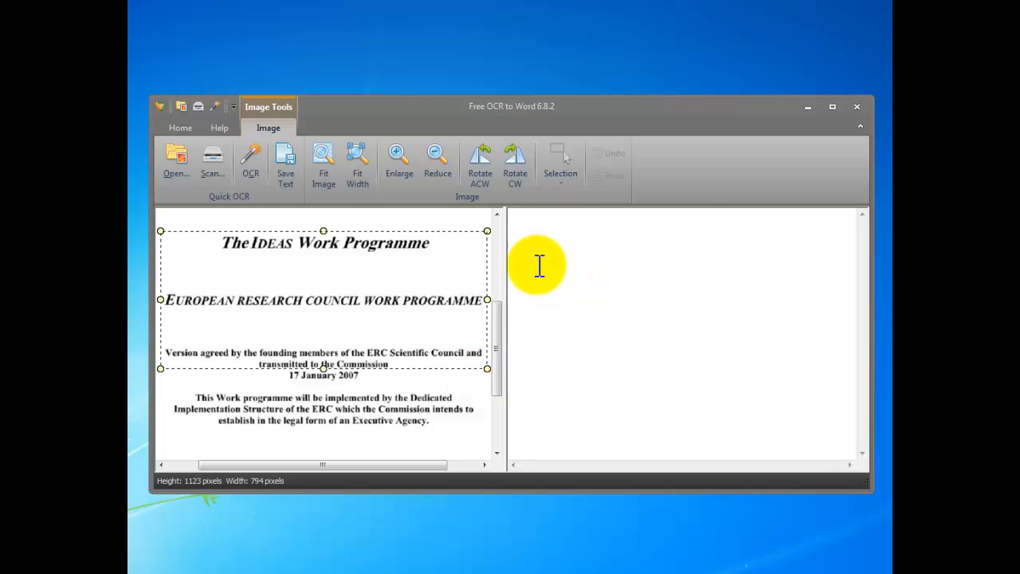
- Crop the image to the selected title block, trying quarter-turn rotations and leaving it upright
{"action": "left_click", "coordinate": [561, 162]}
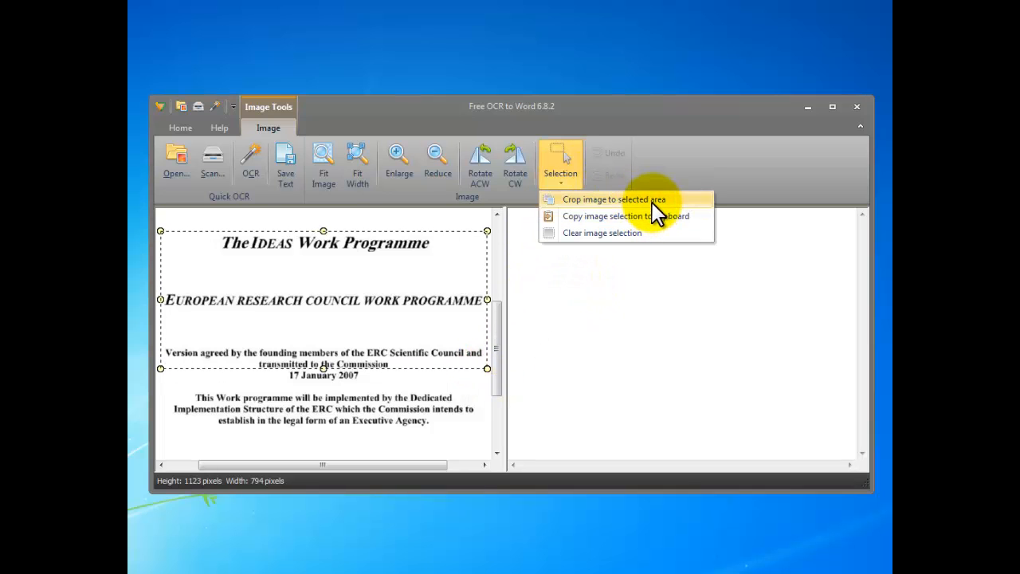
{"action": "left_click", "coordinate": [614, 199]}
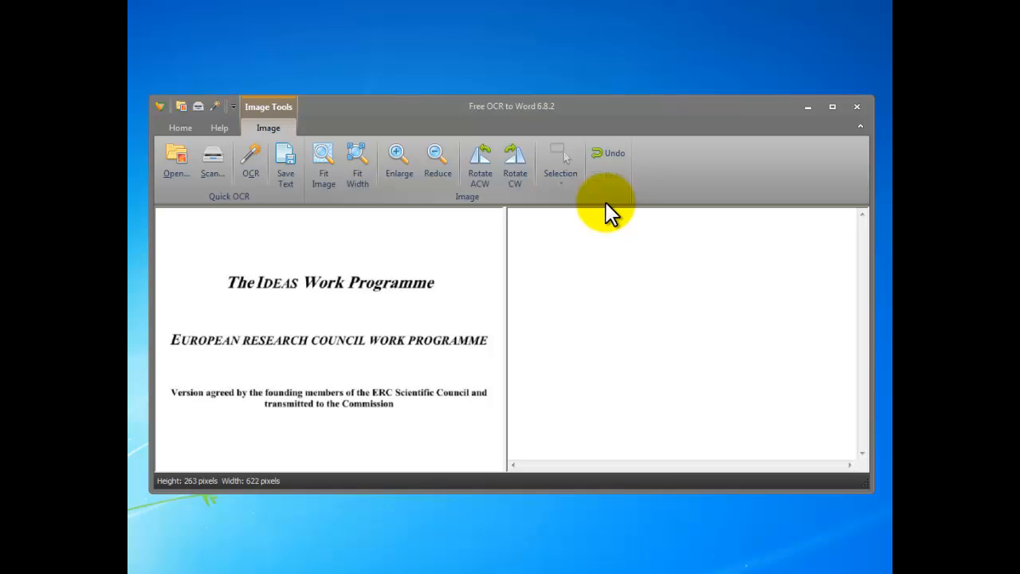
{"action": "left_click", "coordinate": [514, 163]}
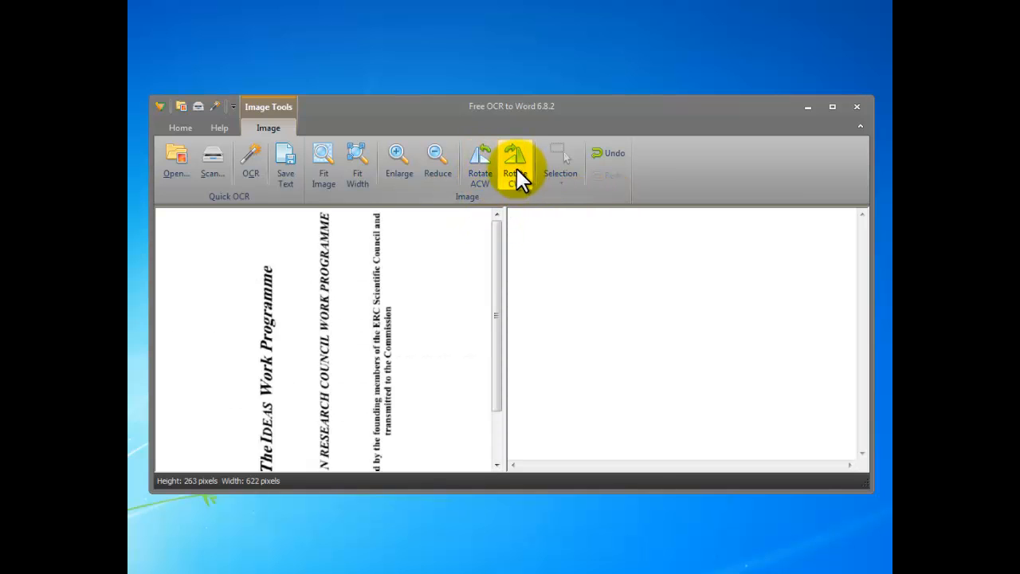
{"action": "left_click", "coordinate": [516, 160]}
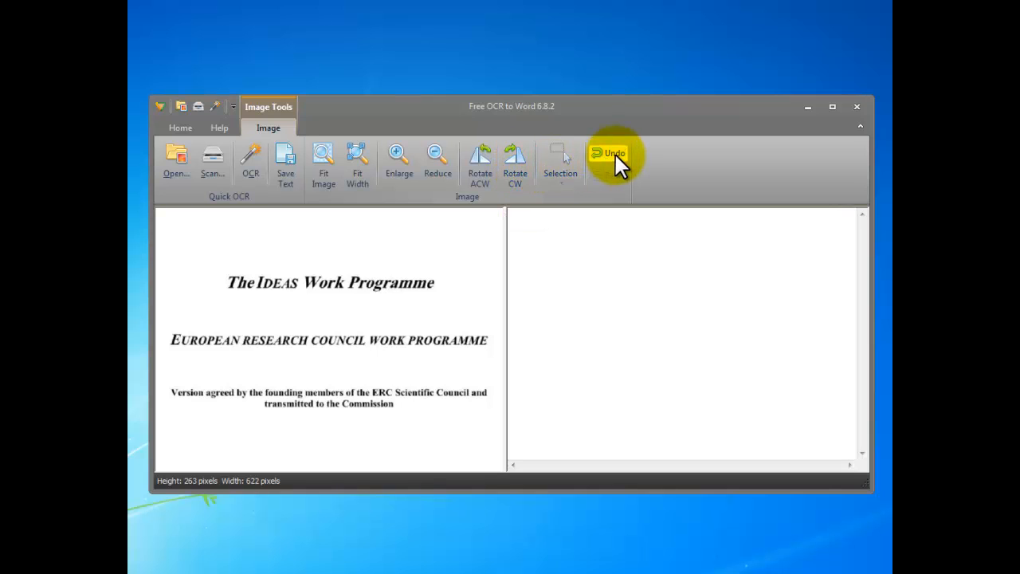
{"action": "left_click", "coordinate": [614, 153]}
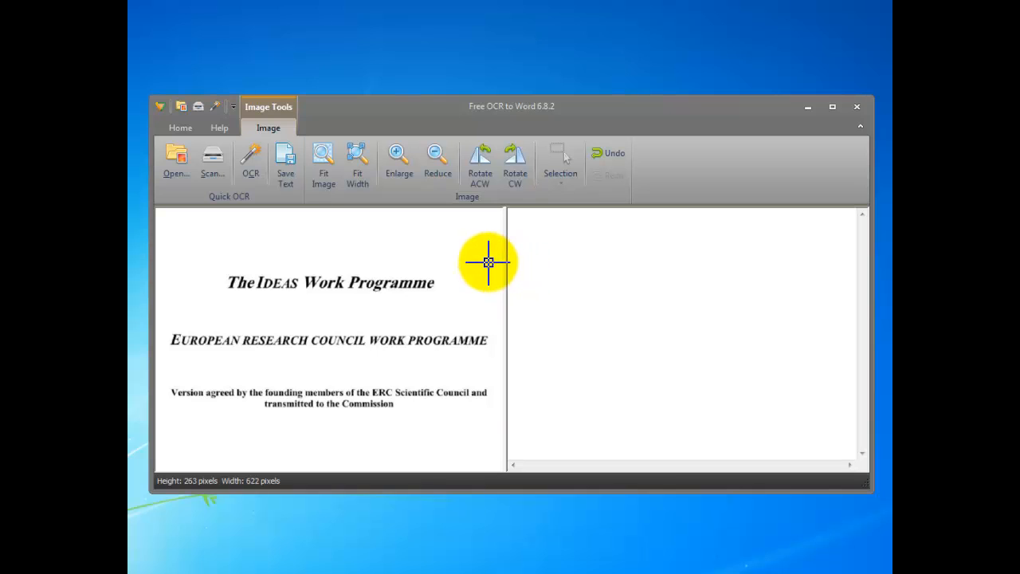
{"action": "mouse_move", "coordinate": [486, 260]}
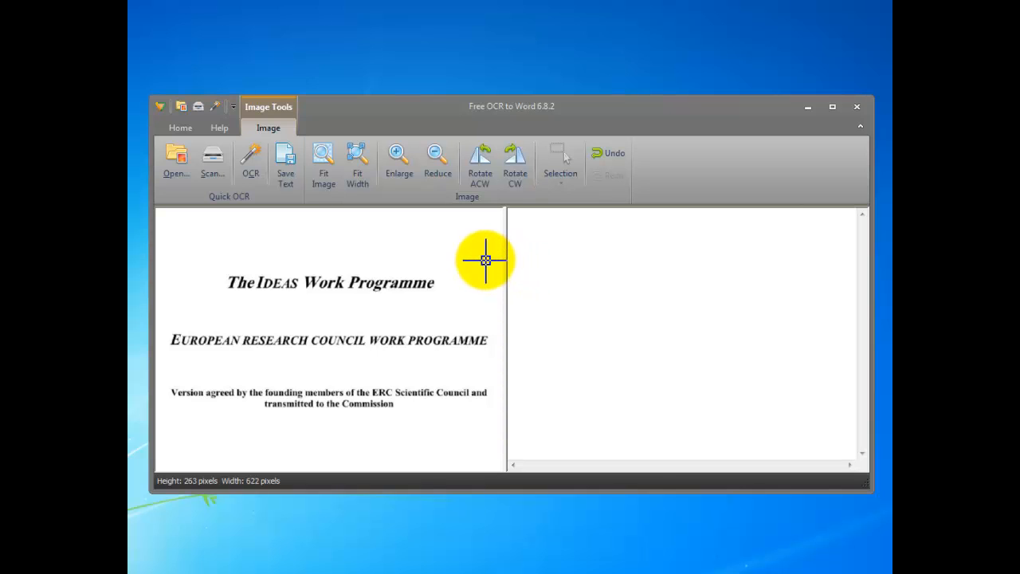
{"action": "mouse_move", "coordinate": [516, 248]}
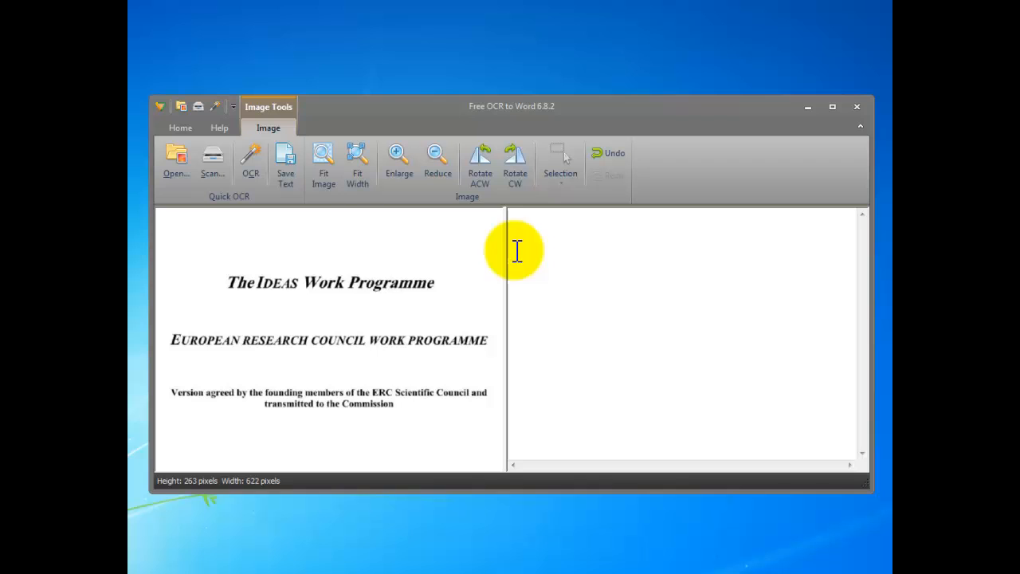
{"action": "mouse_move", "coordinate": [328, 229]}
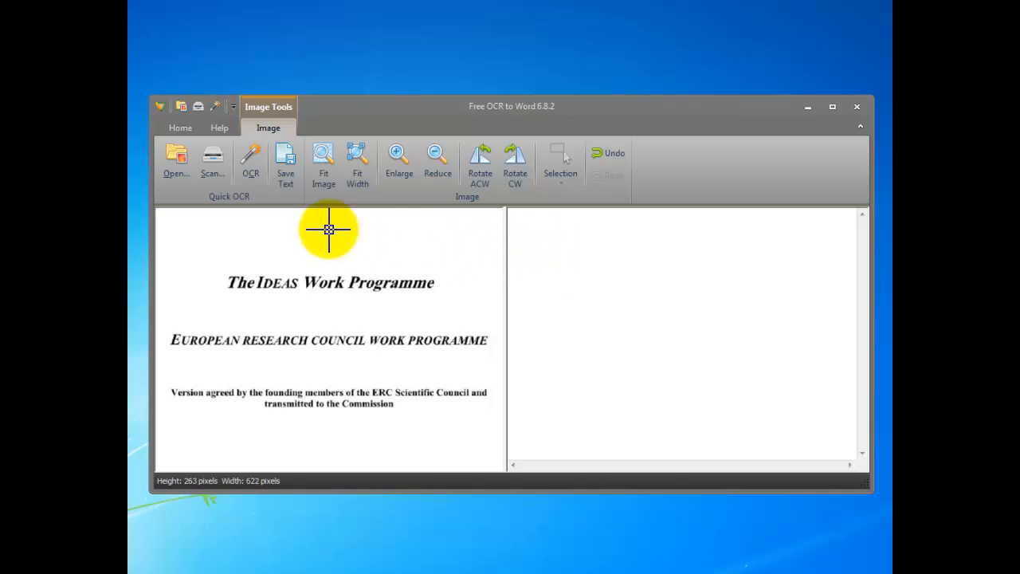
{"action": "mouse_move", "coordinate": [250, 163]}
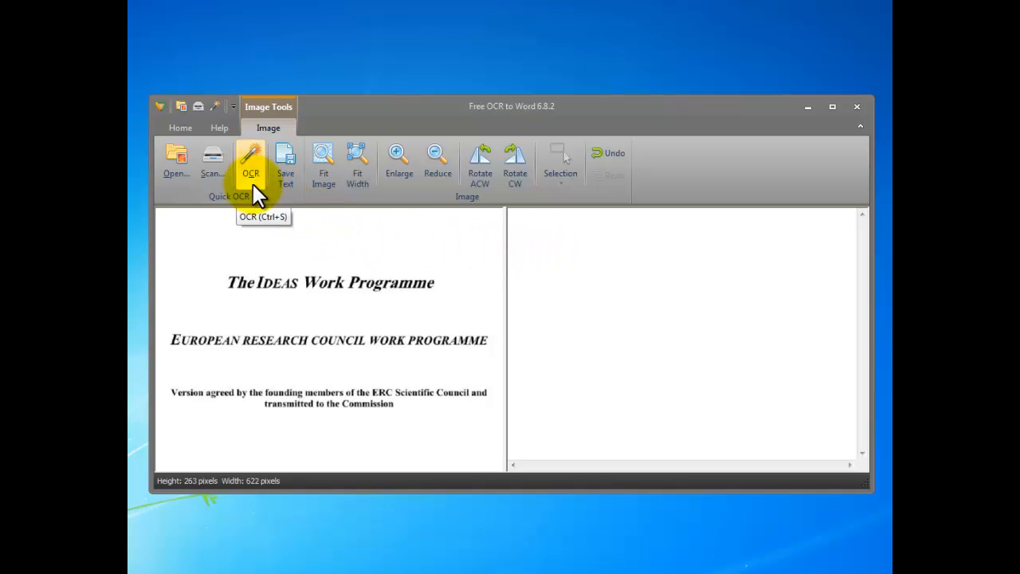
- Recognize the cropped title block into editable text and edit the word Commission, typing 'cscs'
{"action": "left_click", "coordinate": [250, 160]}
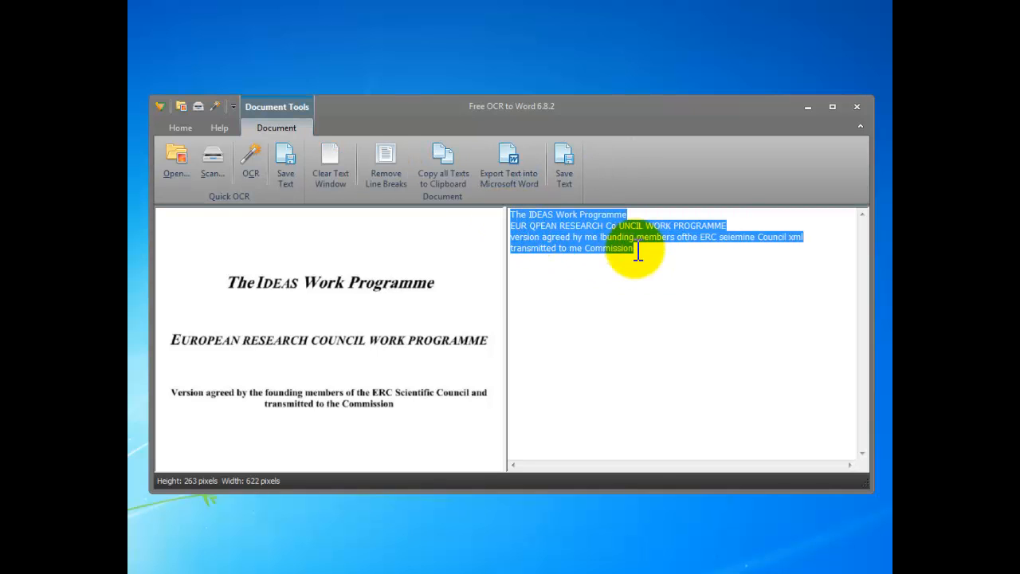
{"action": "left_click", "coordinate": [637, 248]}
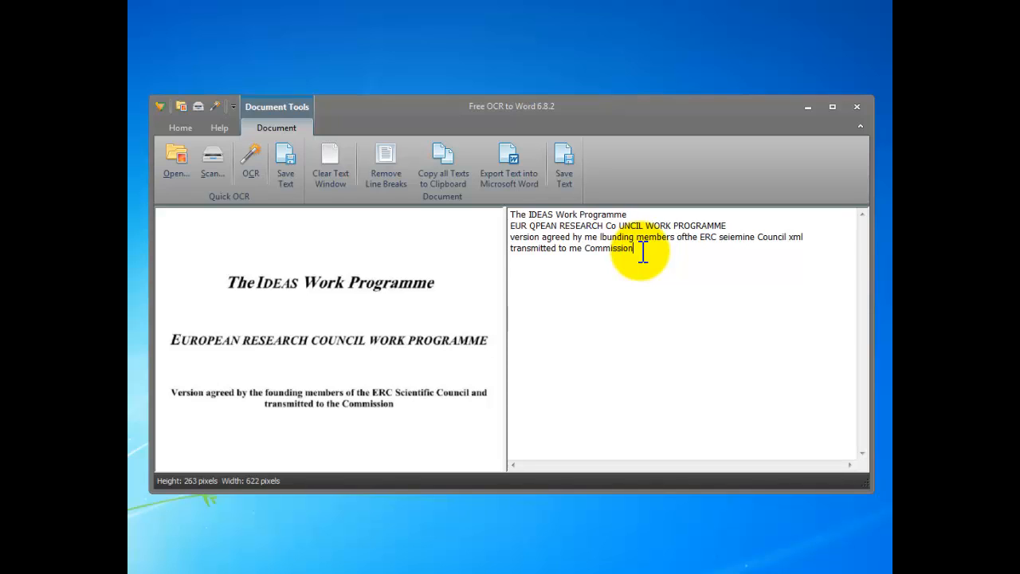
{"action": "double_click", "coordinate": [609, 248]}
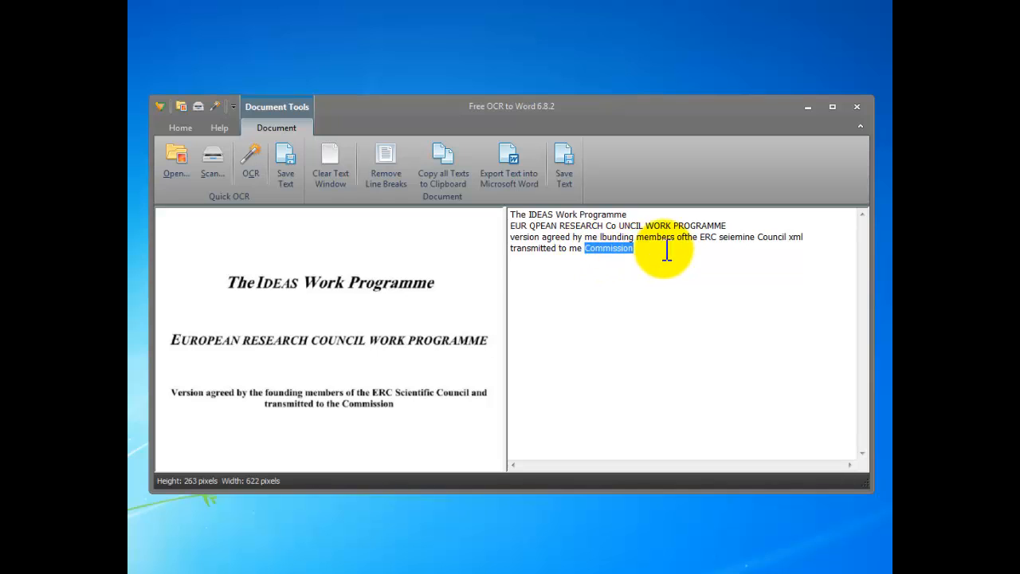
{"action": "type", "text": "cscs"}
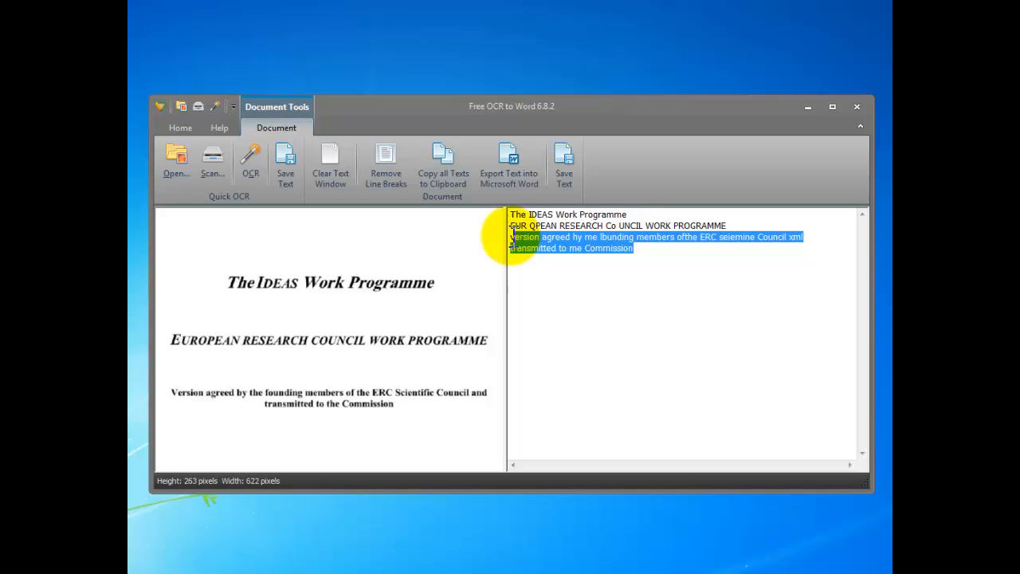
{"action": "left_click", "coordinate": [644, 256]}
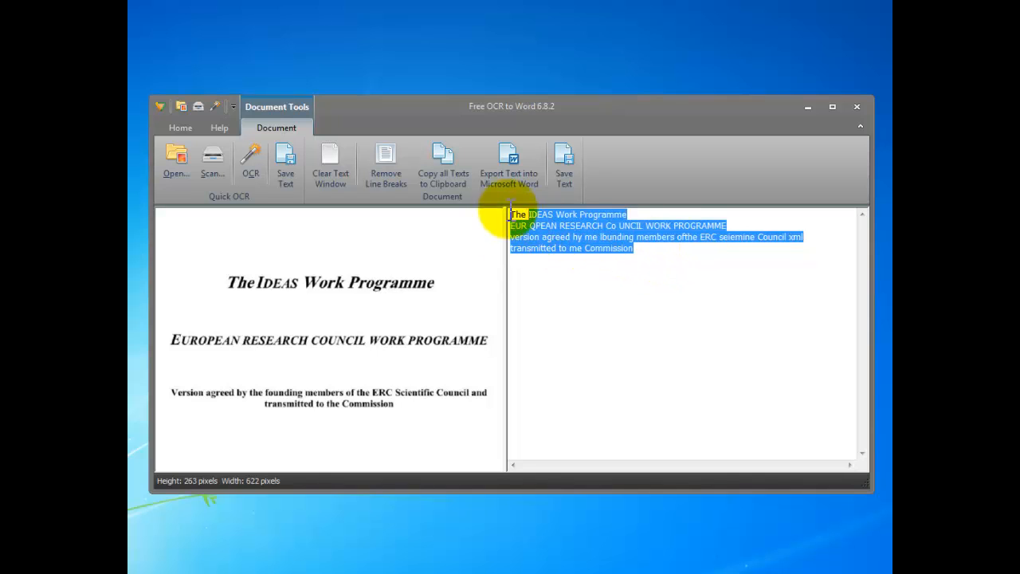
{"action": "left_click", "coordinate": [635, 249]}
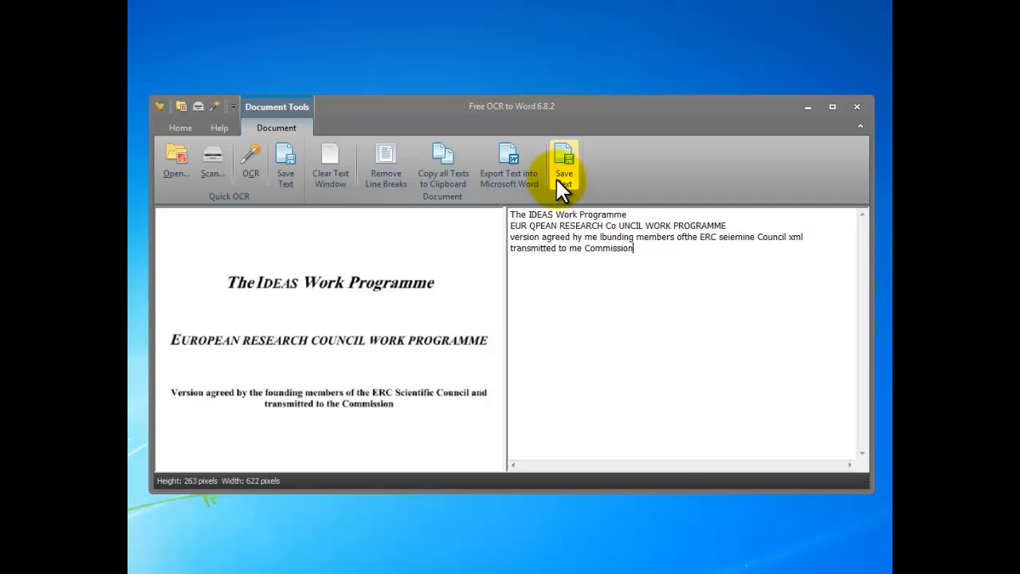
{"action": "left_click", "coordinate": [564, 162]}
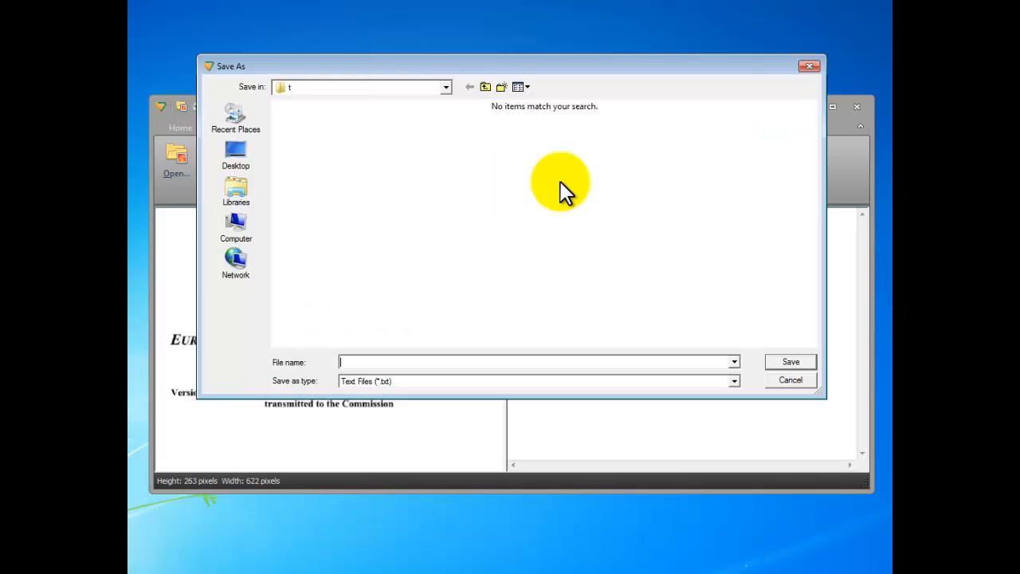
{"action": "mouse_move", "coordinate": [752, 91]}
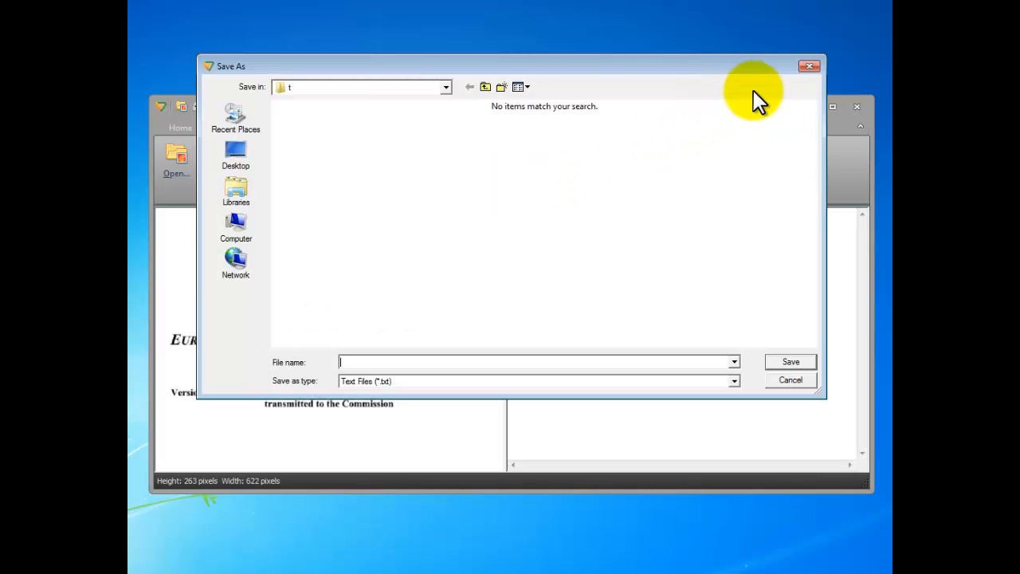
{"action": "left_click", "coordinate": [790, 379]}
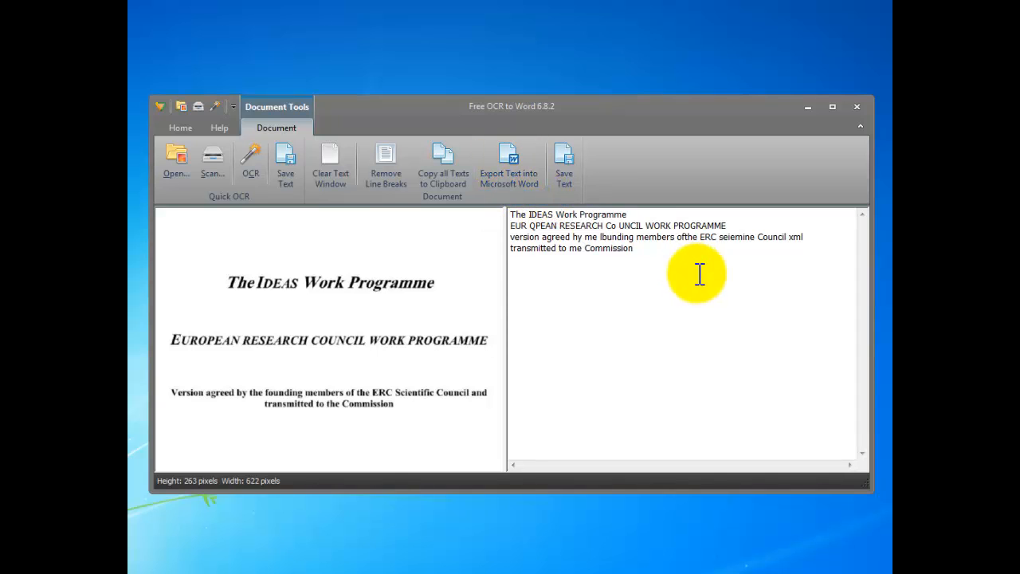
{"action": "mouse_move", "coordinate": [628, 255]}
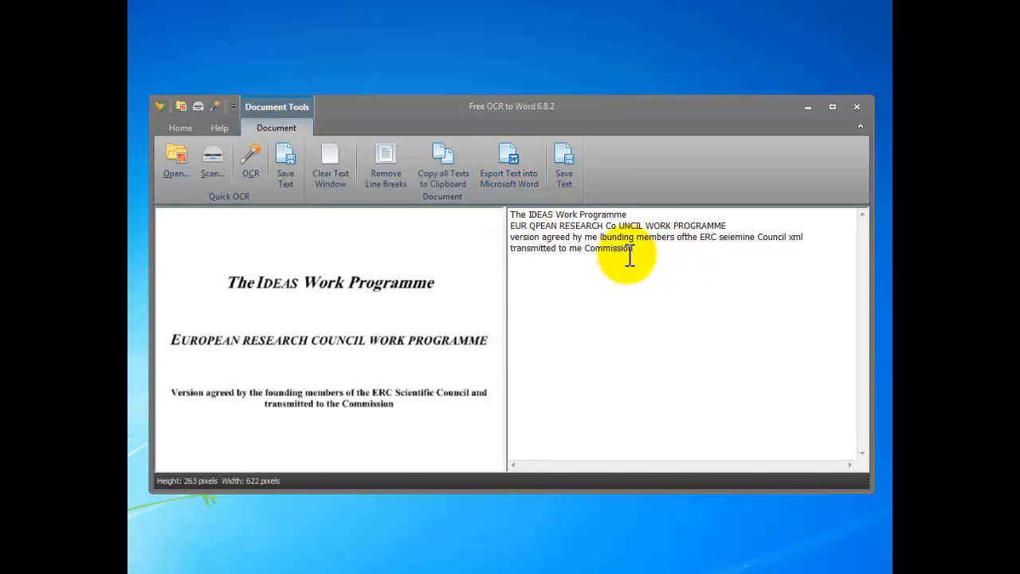